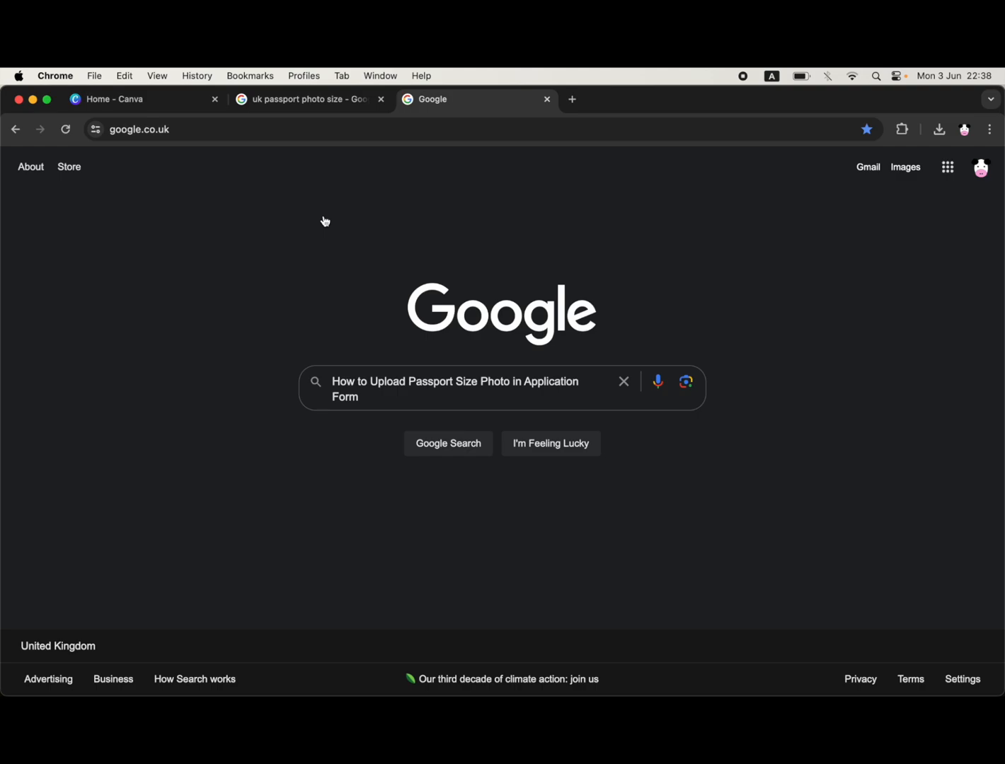
{"action": "mouse_move", "coordinate": [323, 439]}
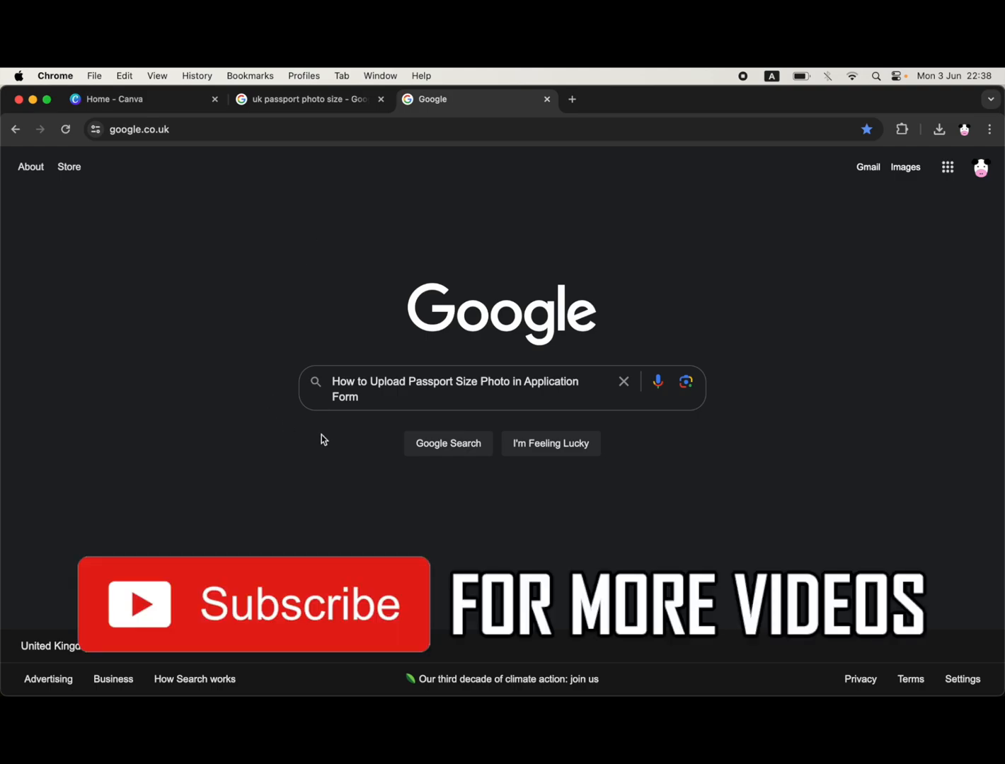
{"action": "mouse_move", "coordinate": [362, 142]}
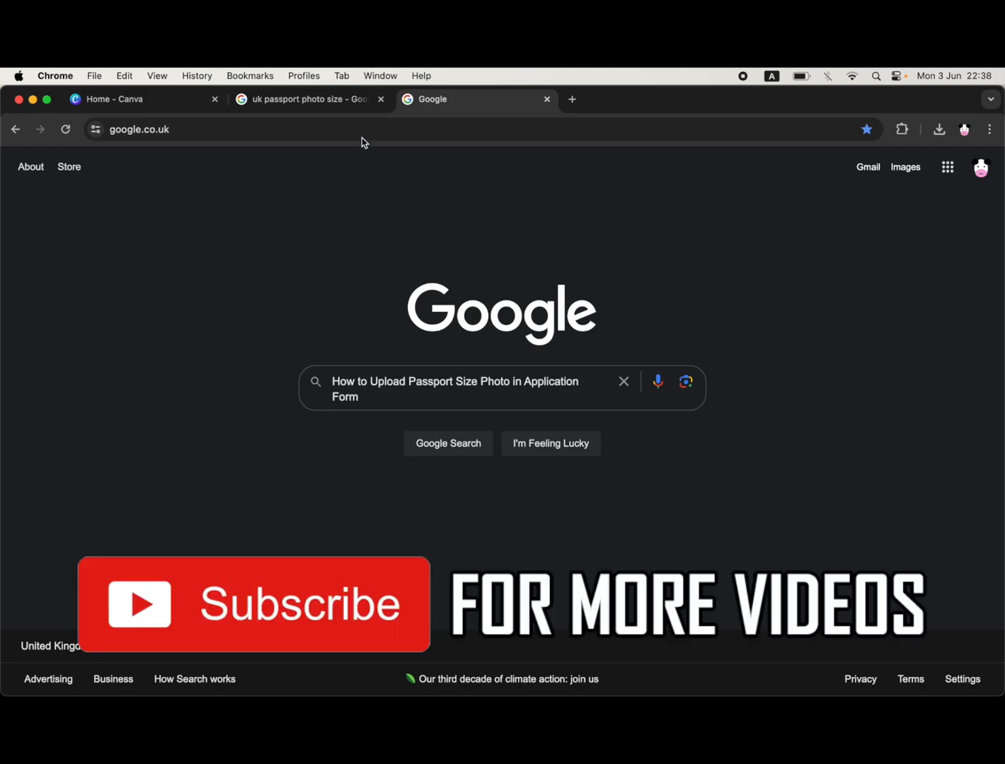
- Check the Google result giving UK passport photos as 45 × 35 mm, then return to Canva
{"action": "left_click", "coordinate": [306, 99]}
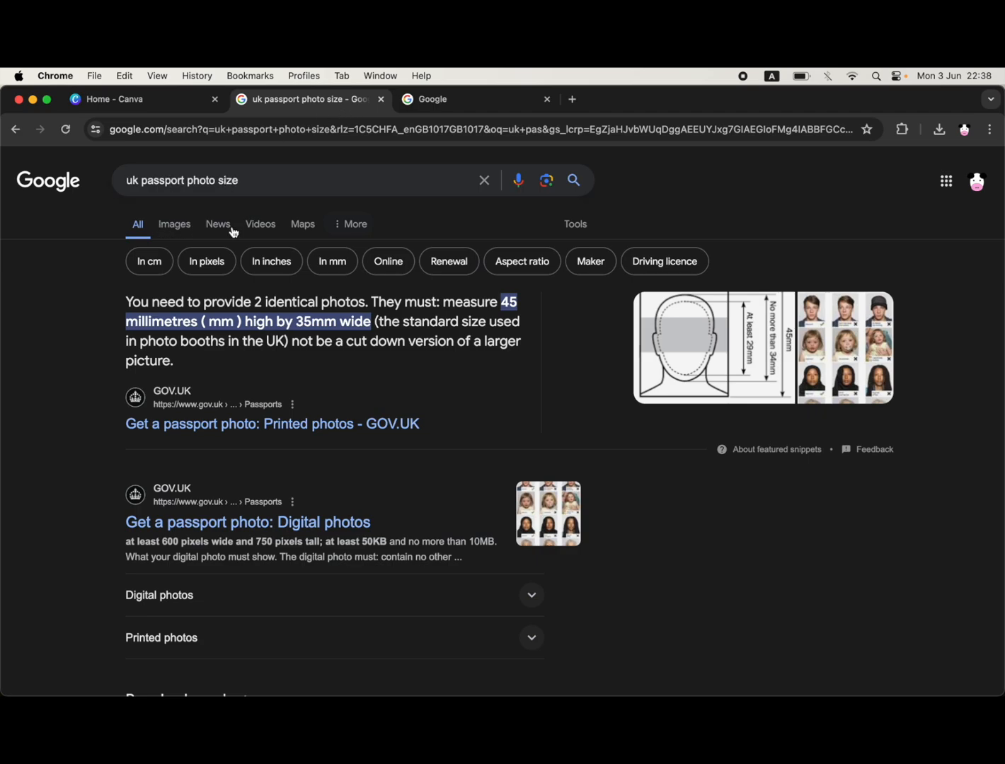
{"action": "mouse_move", "coordinate": [358, 336]}
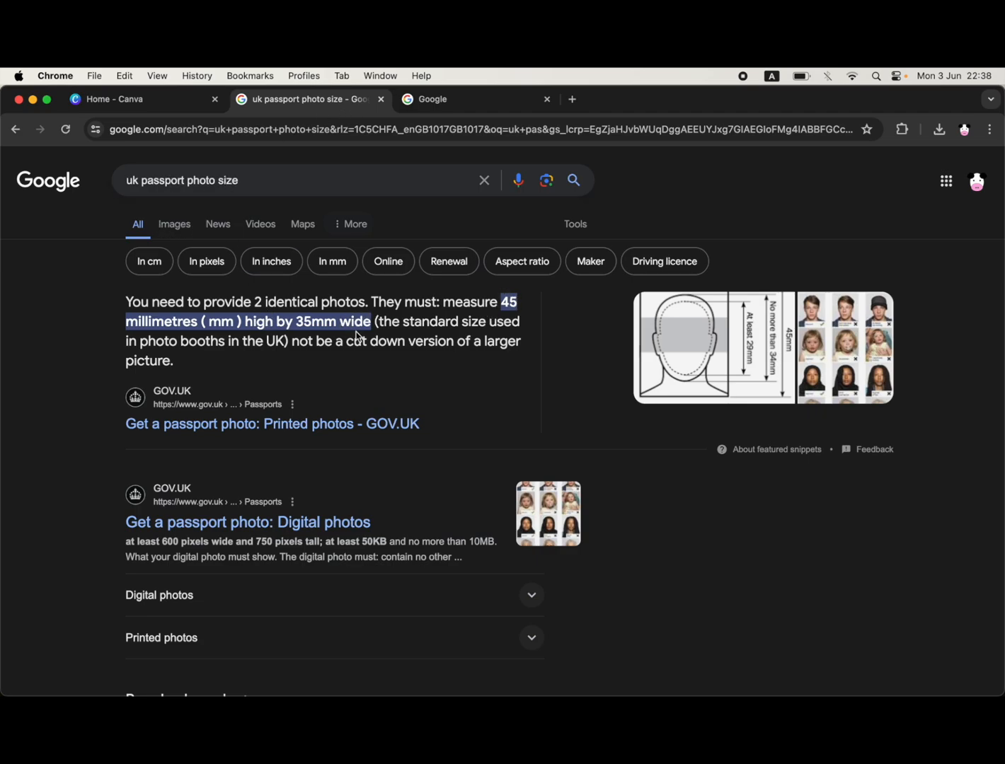
{"action": "left_click", "coordinate": [145, 99]}
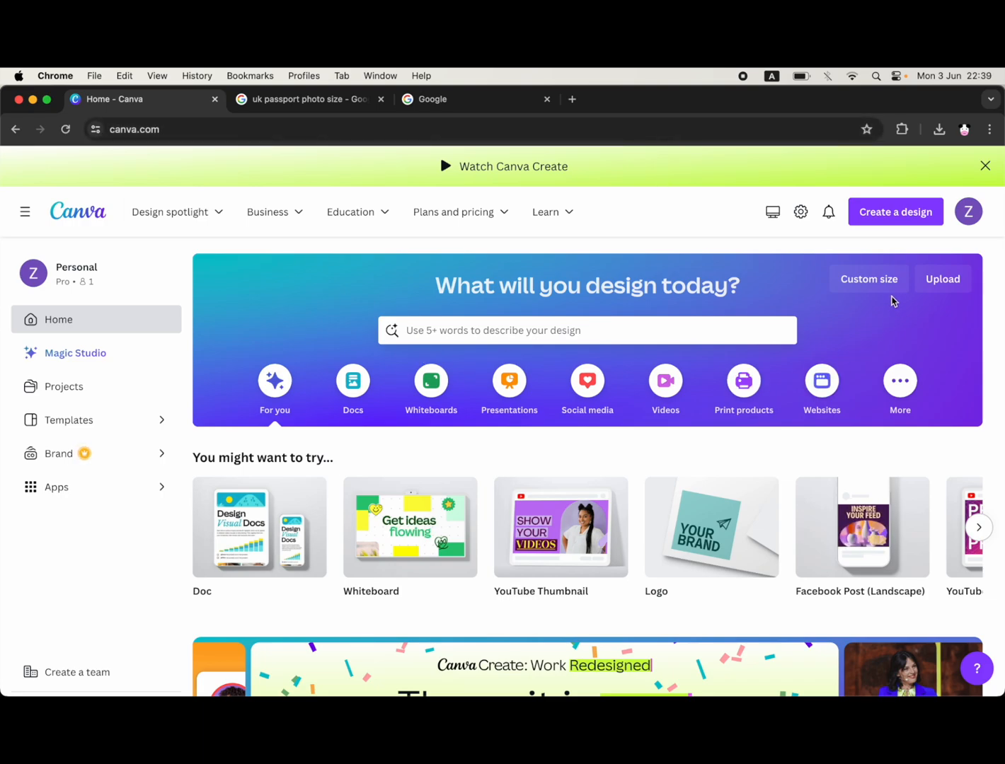
{"action": "mouse_move", "coordinate": [903, 295]}
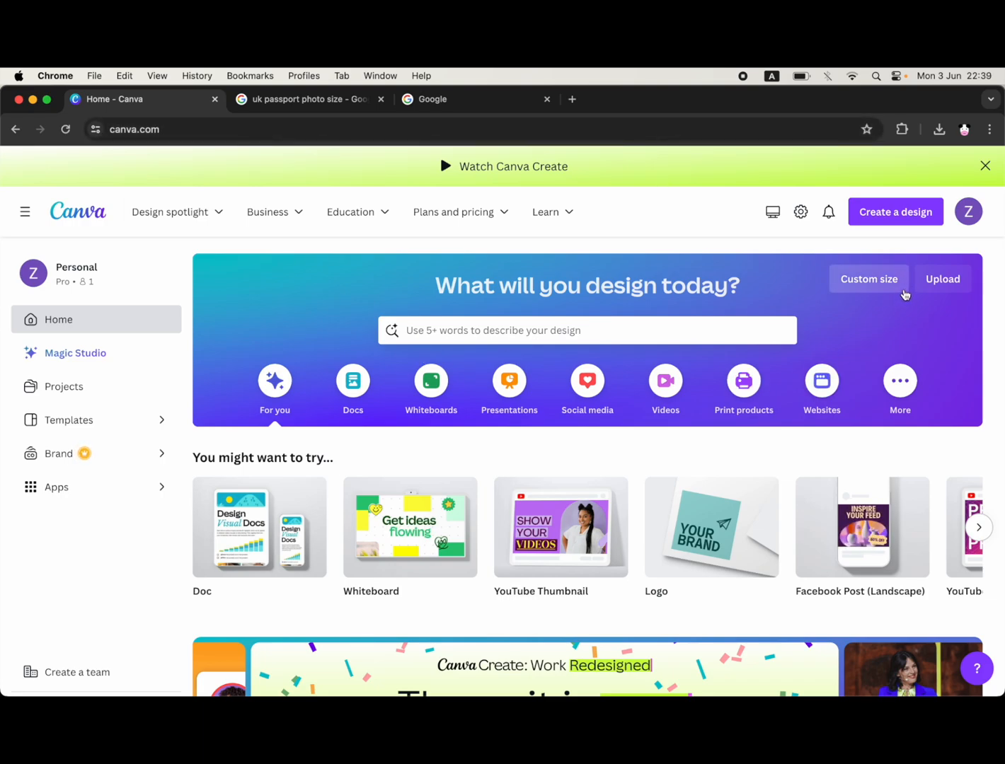
- Create a custom-size design of 35 mm width by 45 mm height
{"action": "left_click", "coordinate": [869, 279]}
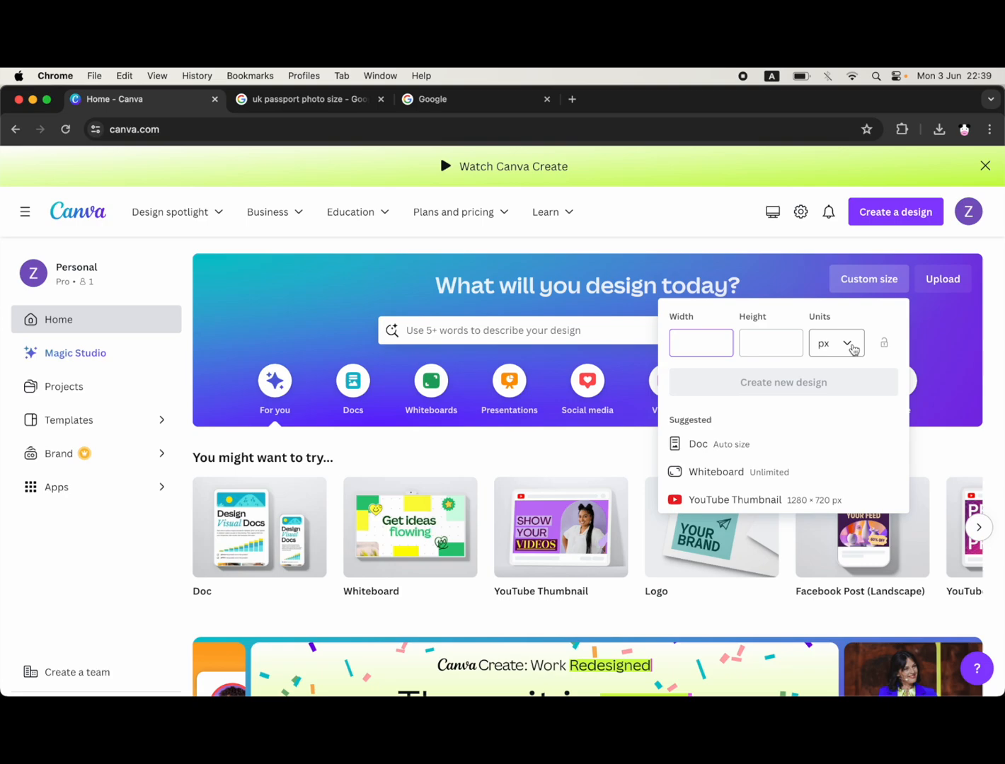
{"action": "left_click", "coordinate": [835, 342]}
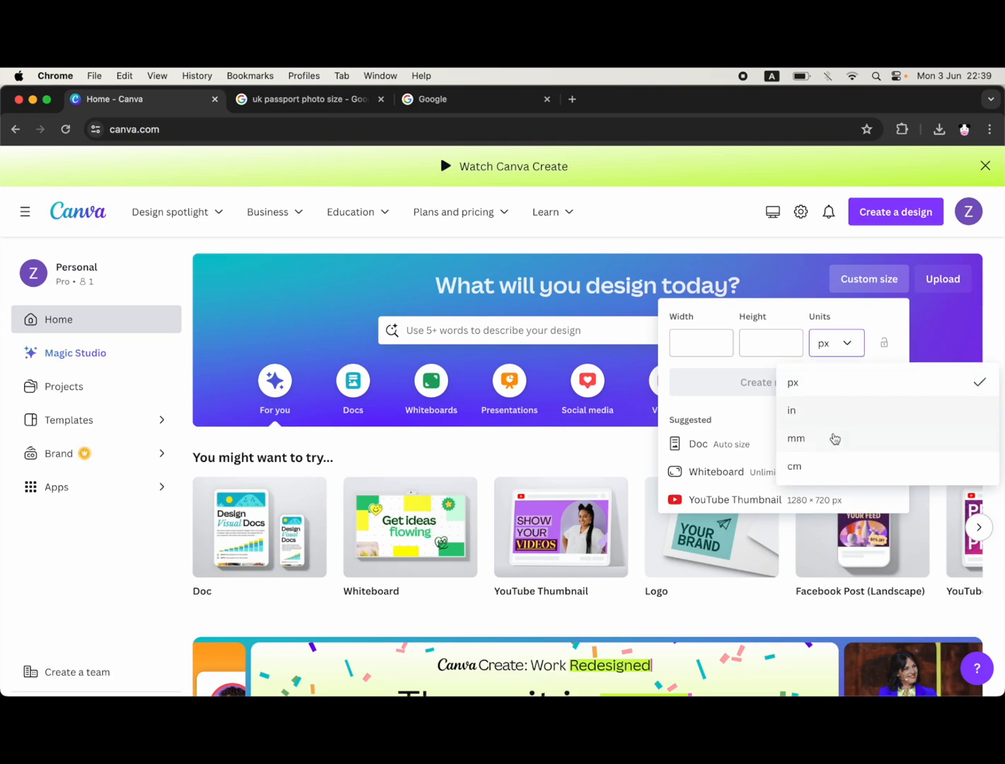
{"action": "left_click", "coordinate": [796, 438]}
{"action": "type", "text": "35"}
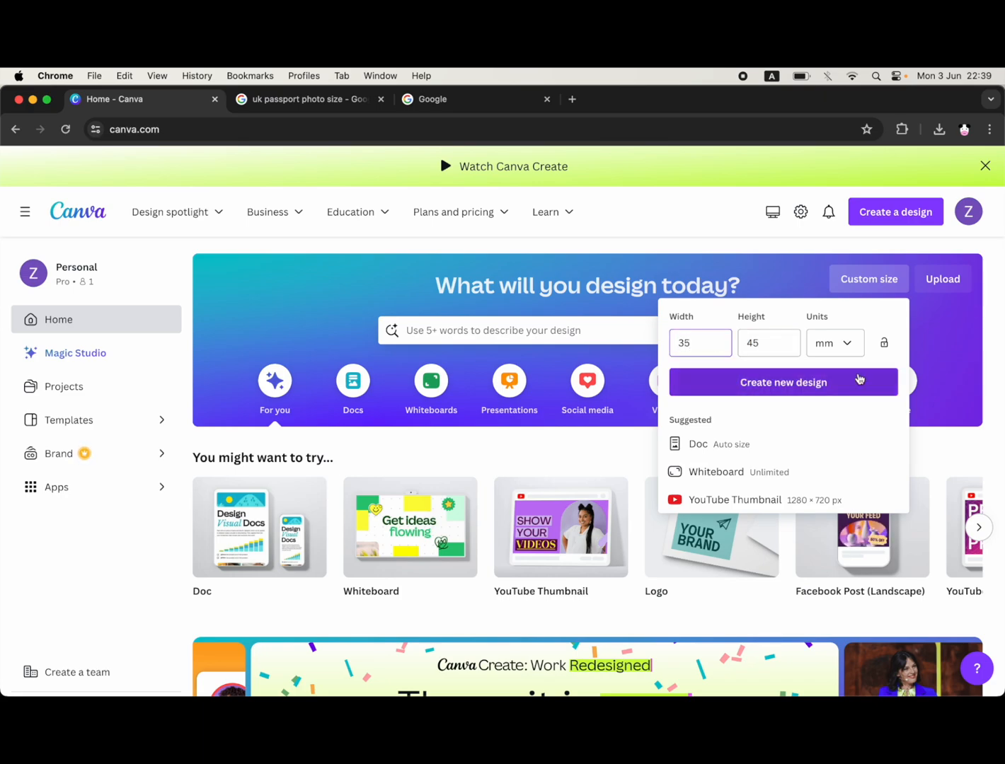
{"action": "mouse_move", "coordinate": [875, 379]}
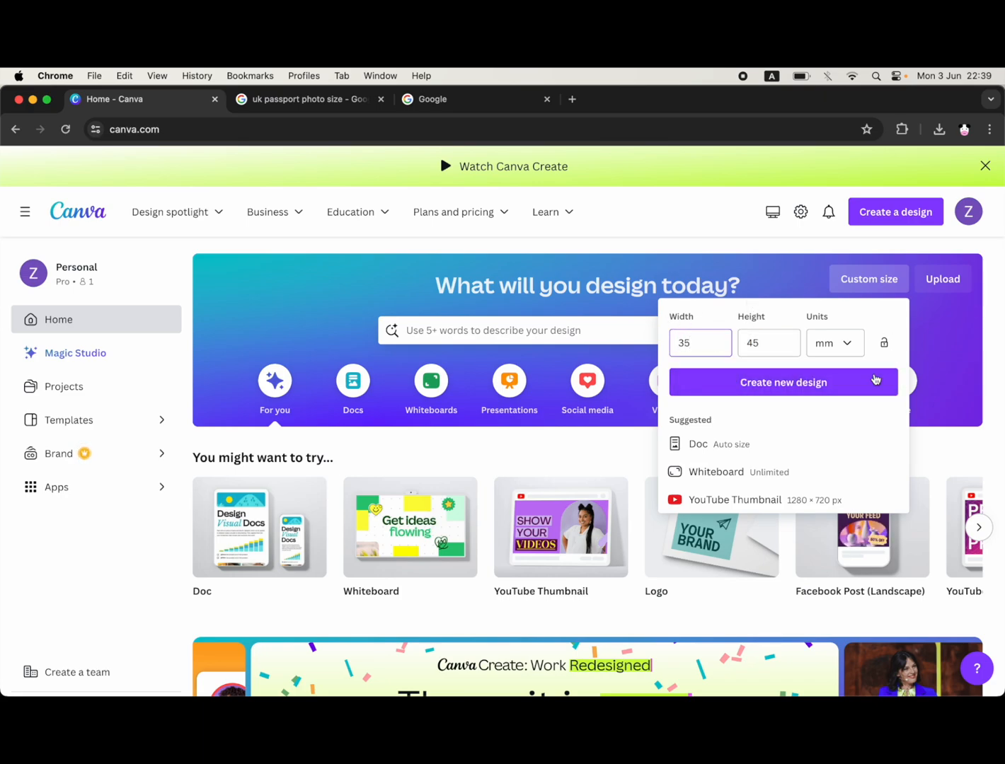
{"action": "left_click", "coordinate": [783, 383]}
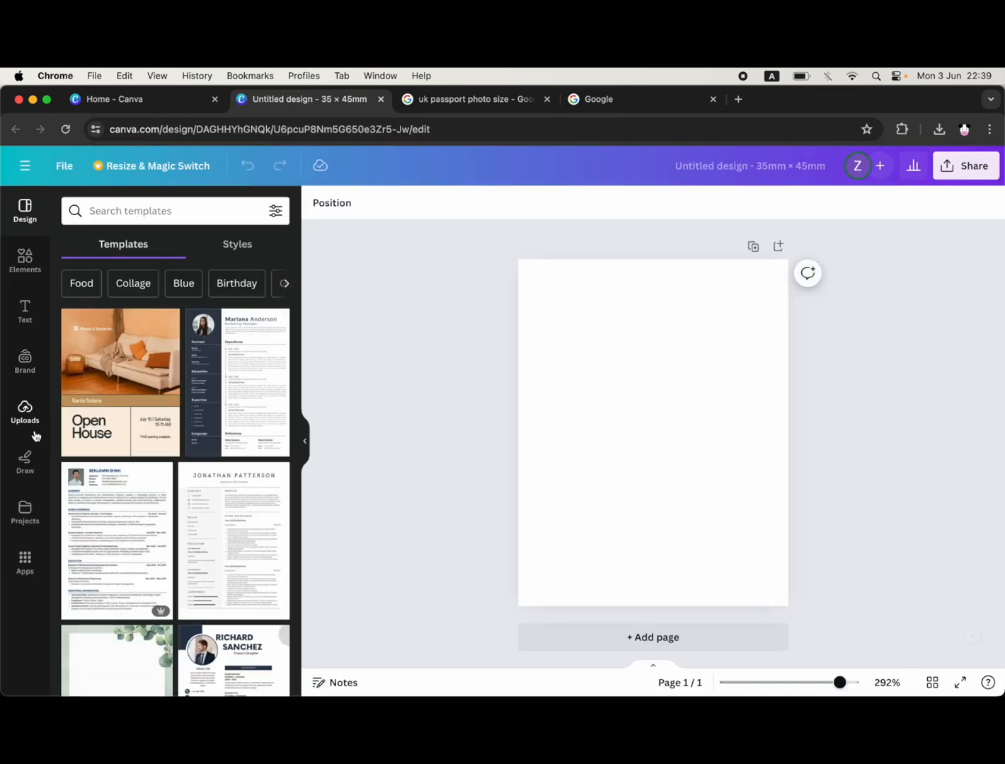
- Place a previously uploaded photo from Uploads onto the 35 × 45 mm page
{"action": "left_click", "coordinate": [25, 410]}
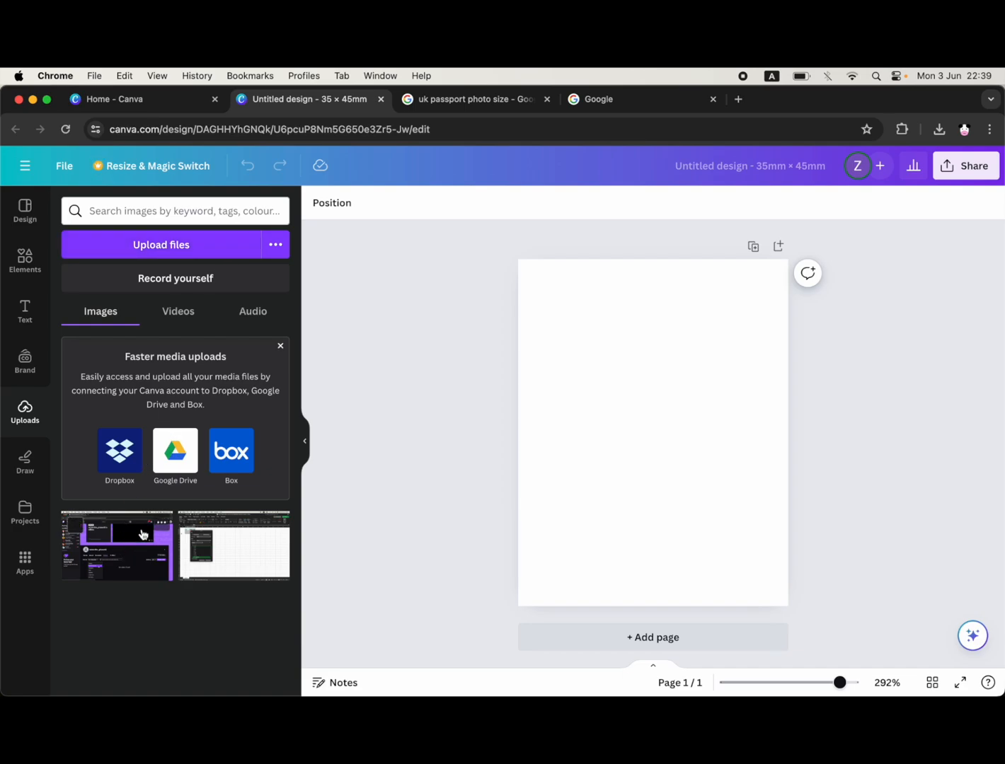
{"action": "left_click", "coordinate": [116, 547]}
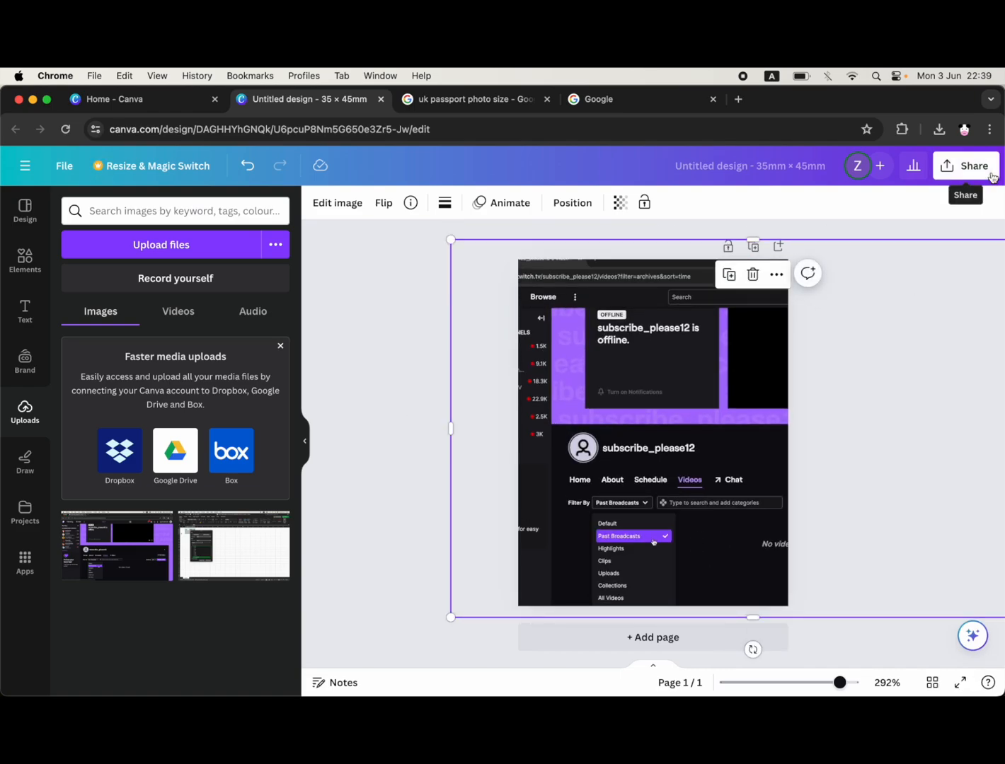
- Download the design as a PNG file via Share
{"action": "left_click", "coordinate": [965, 166]}
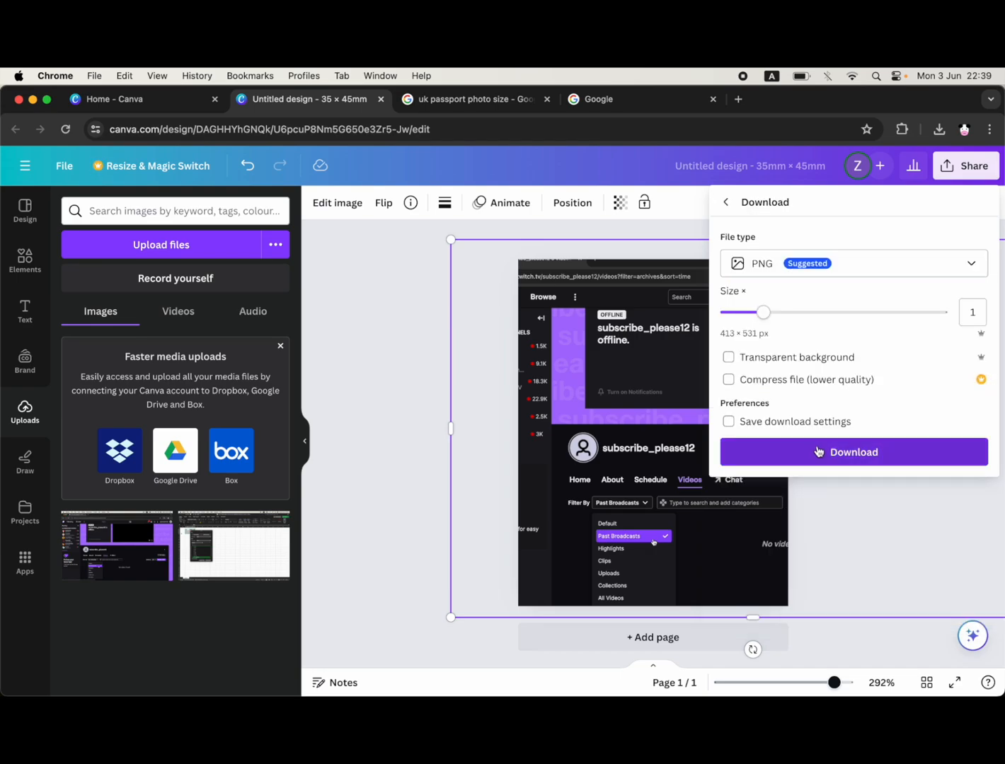
{"action": "left_click", "coordinate": [852, 452]}
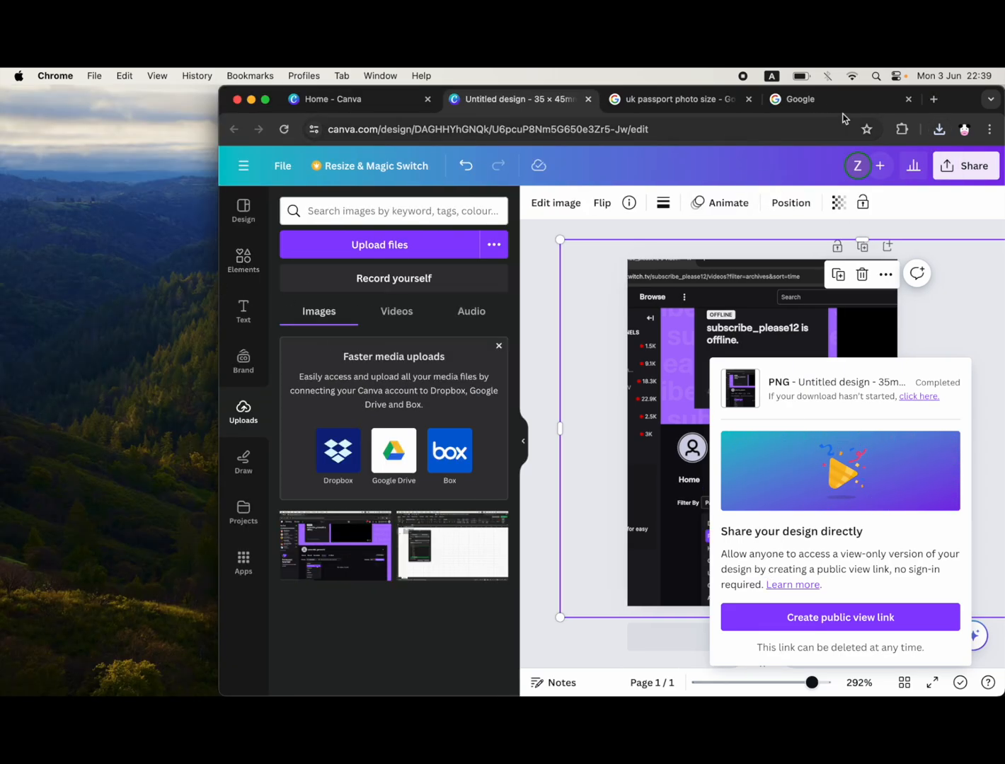
{"action": "left_click", "coordinate": [940, 129]}
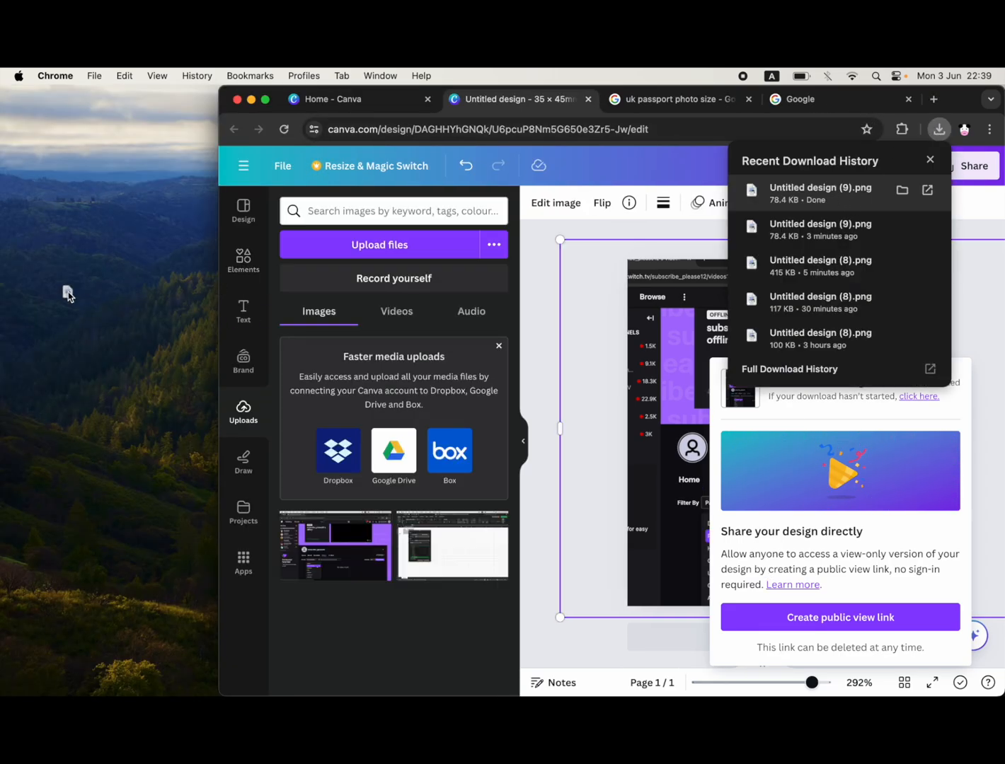
{"action": "left_click", "coordinate": [930, 158]}
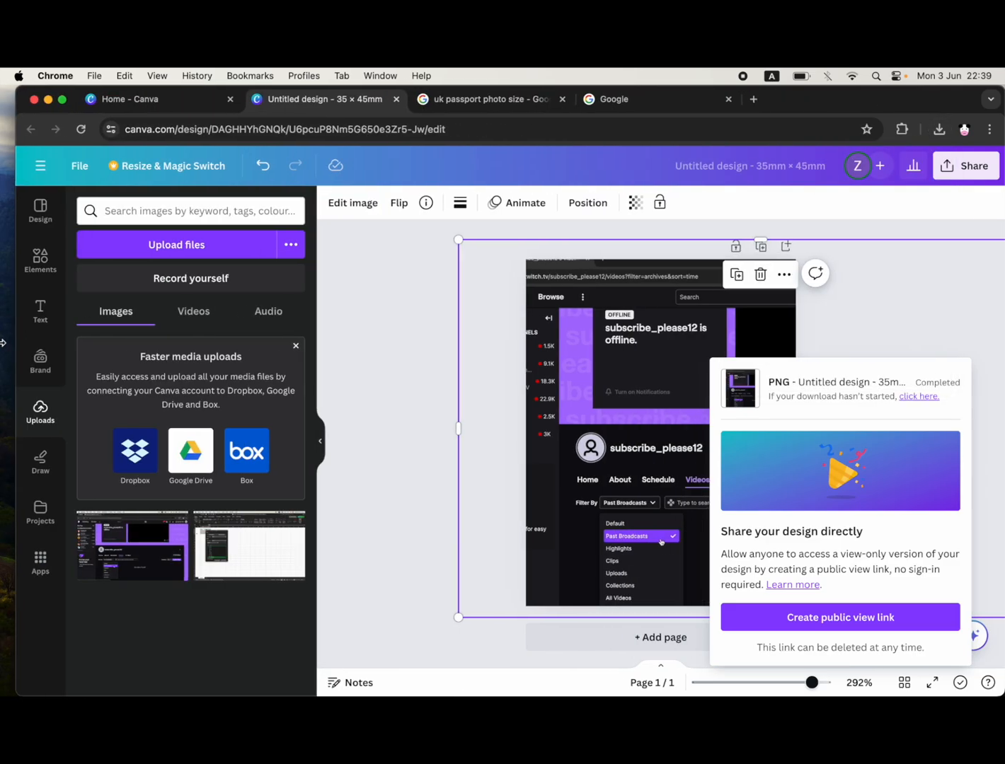